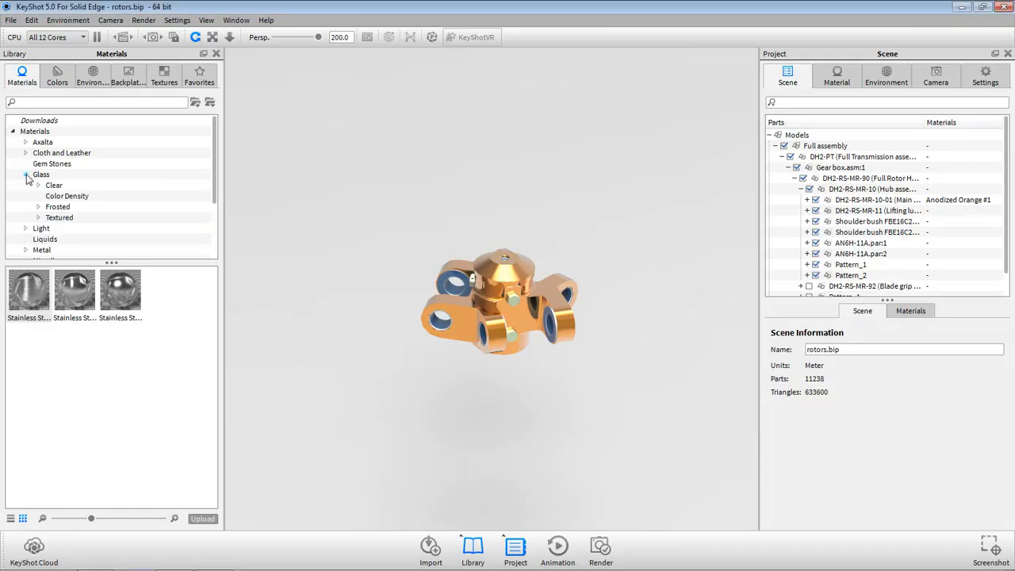
Browse Aluminum materials, Colors, Studio environments, Backplates, Textures and Favorites in the library.
left_click(48, 185)
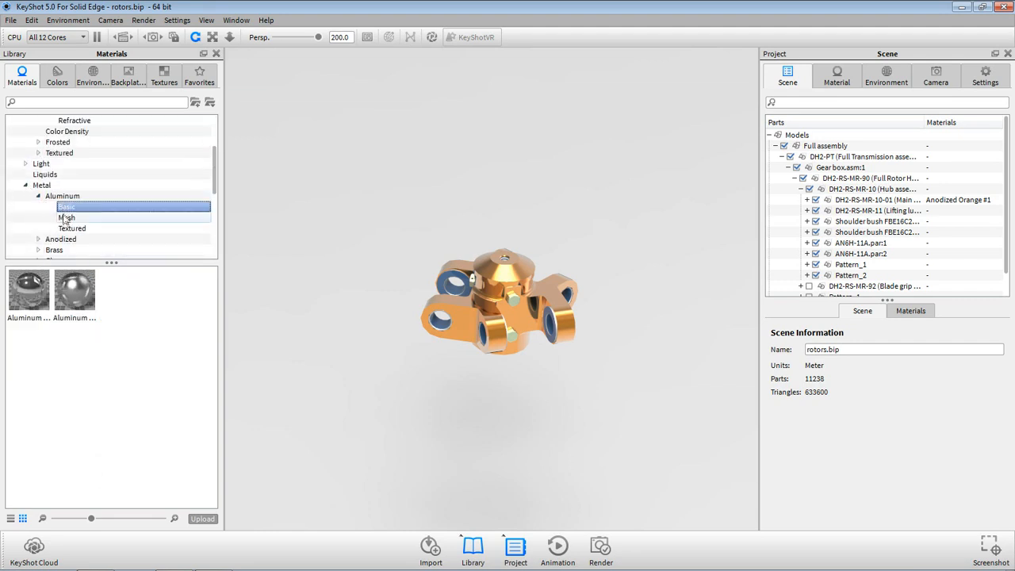
left_click(52, 77)
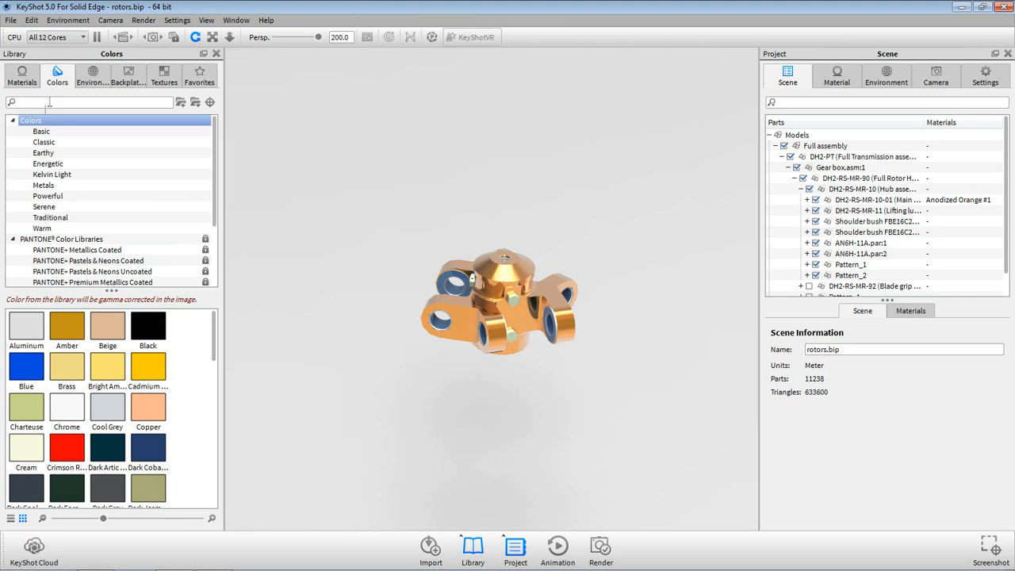
left_click(92, 76)
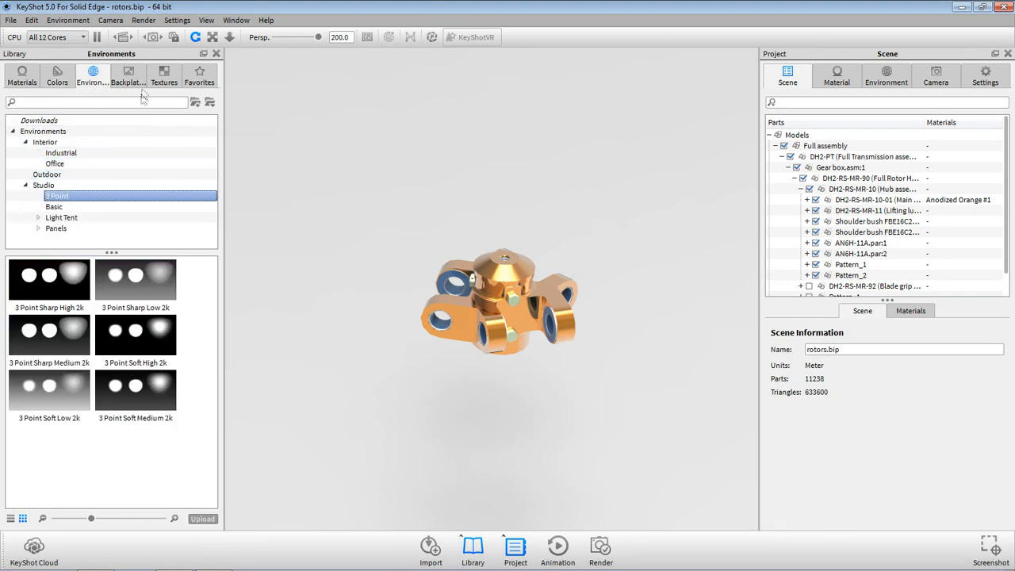
left_click(128, 75)
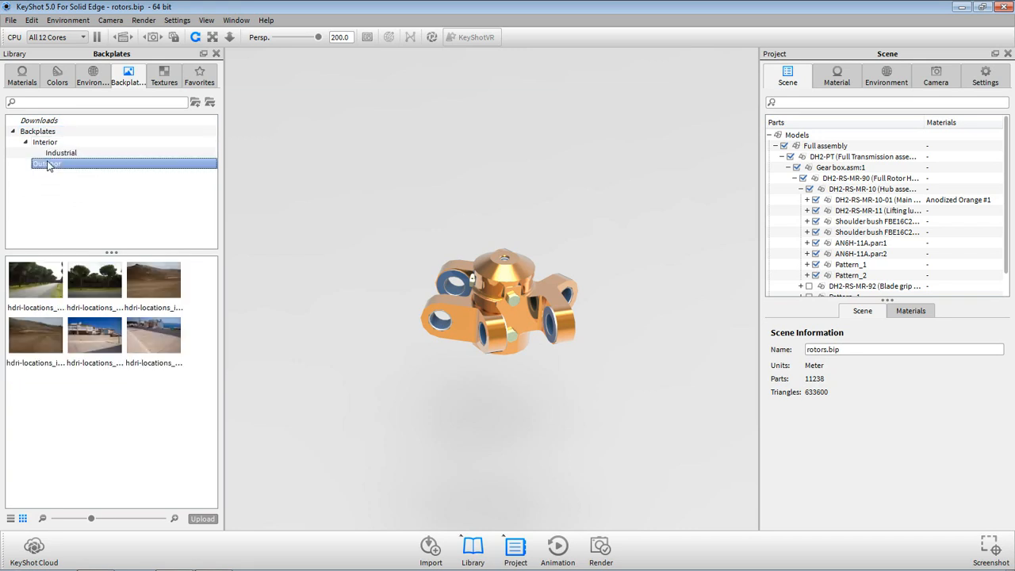
left_click(163, 76)
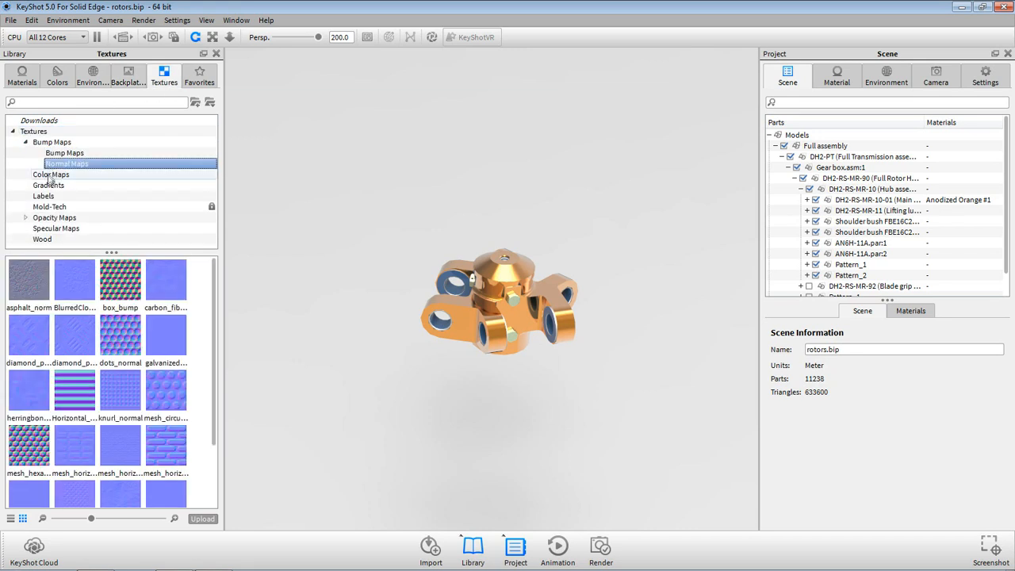
left_click(199, 75)
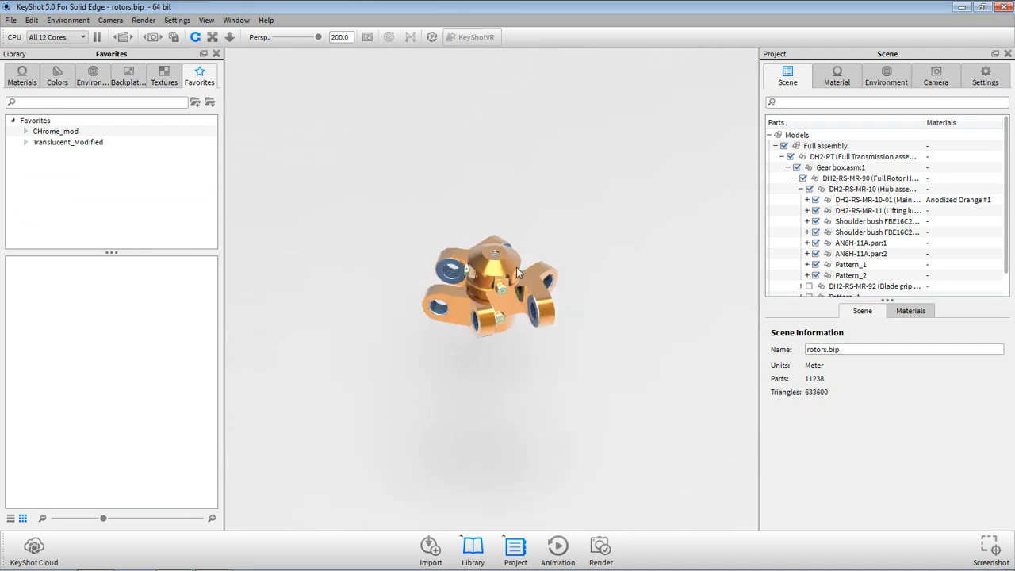
left_click(835, 76)
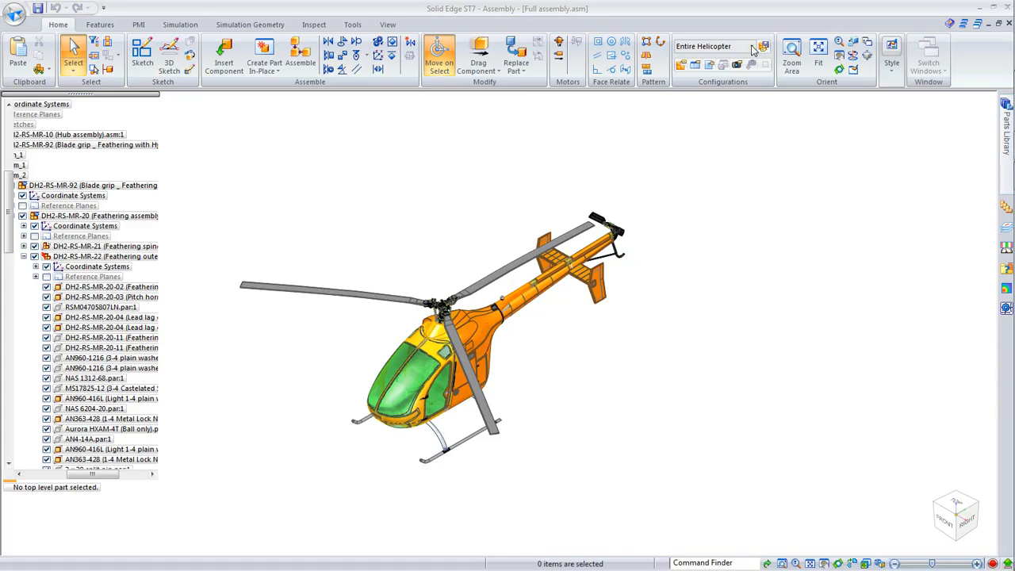
Apply the Rotors_alone display configuration so only the rotor system is shown.
left_click(760, 45)
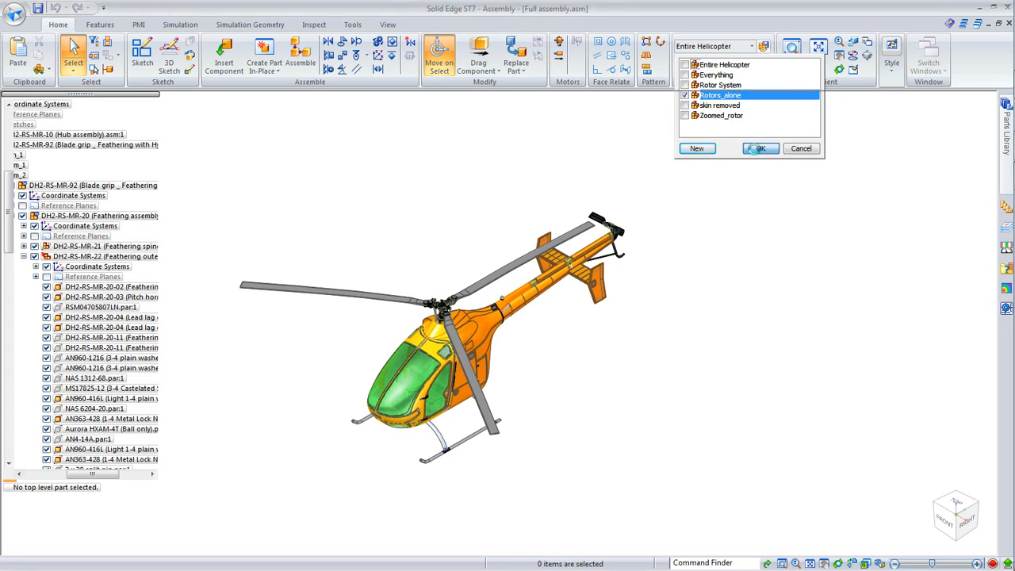
left_click(760, 148)
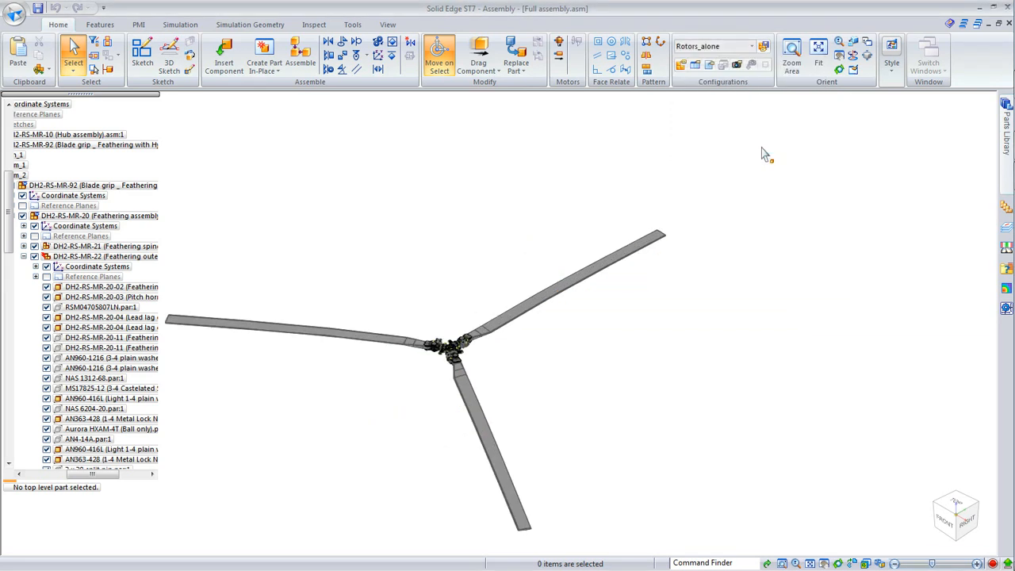
left_click(353, 24)
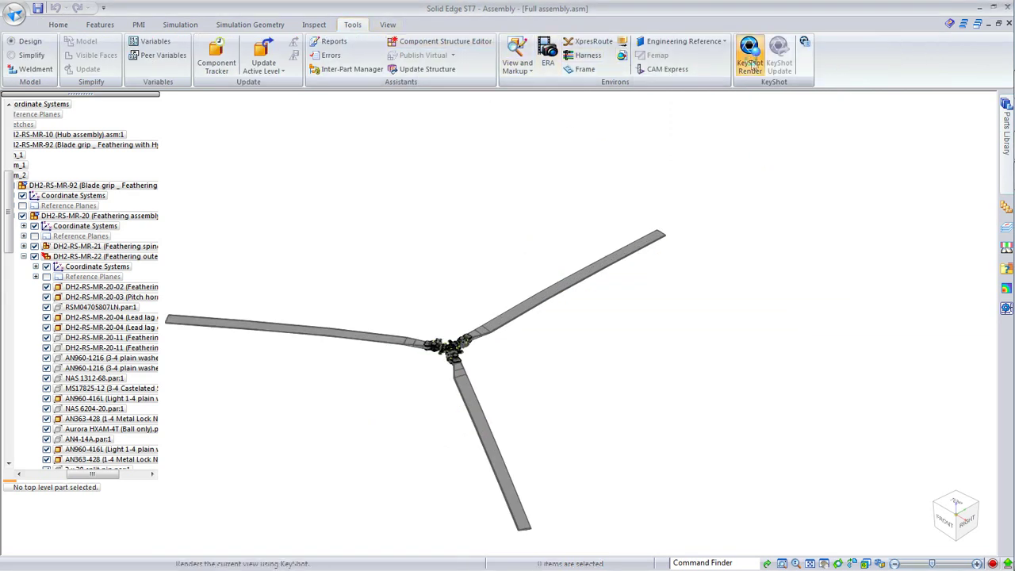
Send the rotor assembly to KeyShot and list the Metal > Aluminum > Basic materials.
left_click(747, 51)
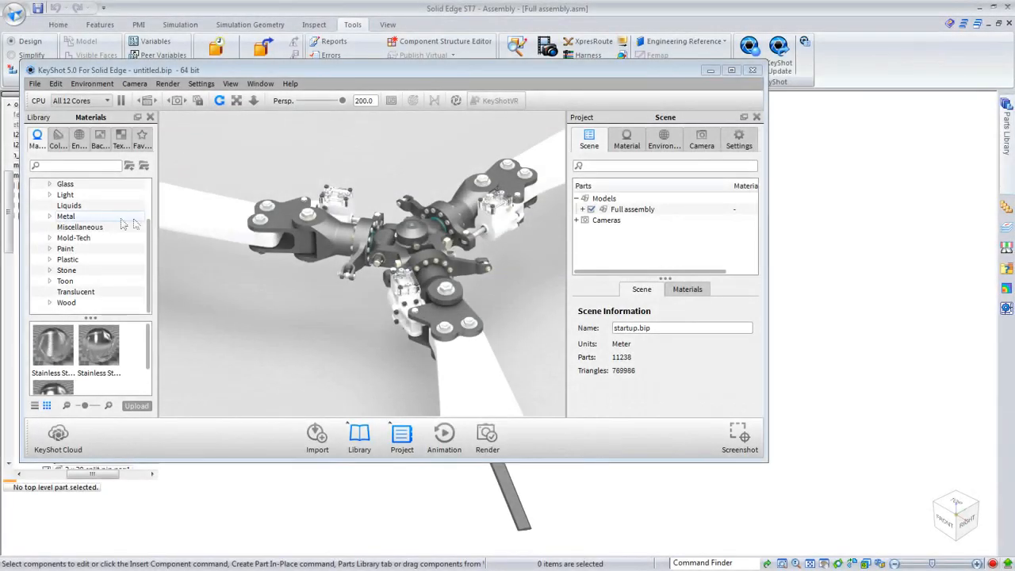
left_click(50, 216)
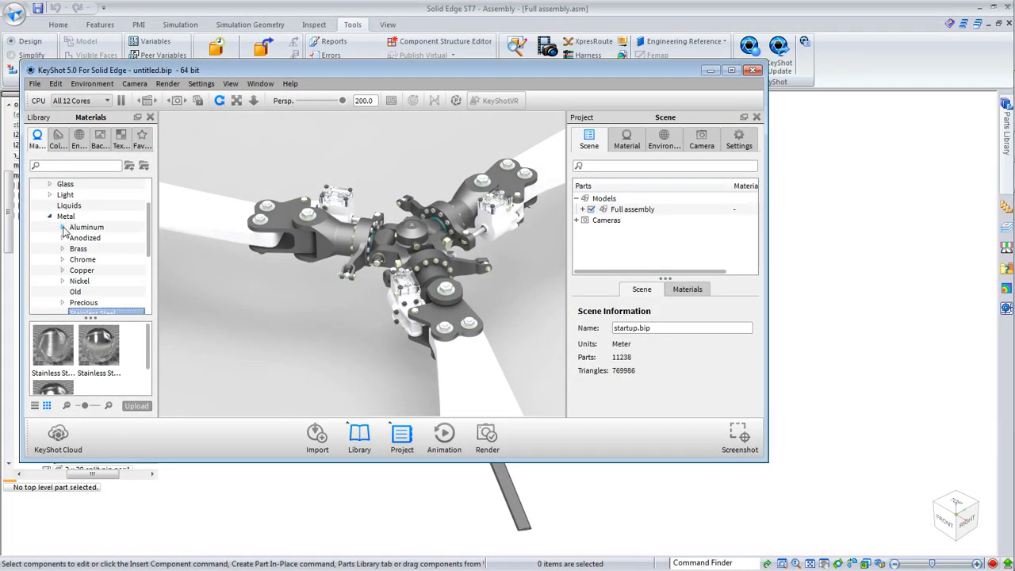
left_click(62, 227)
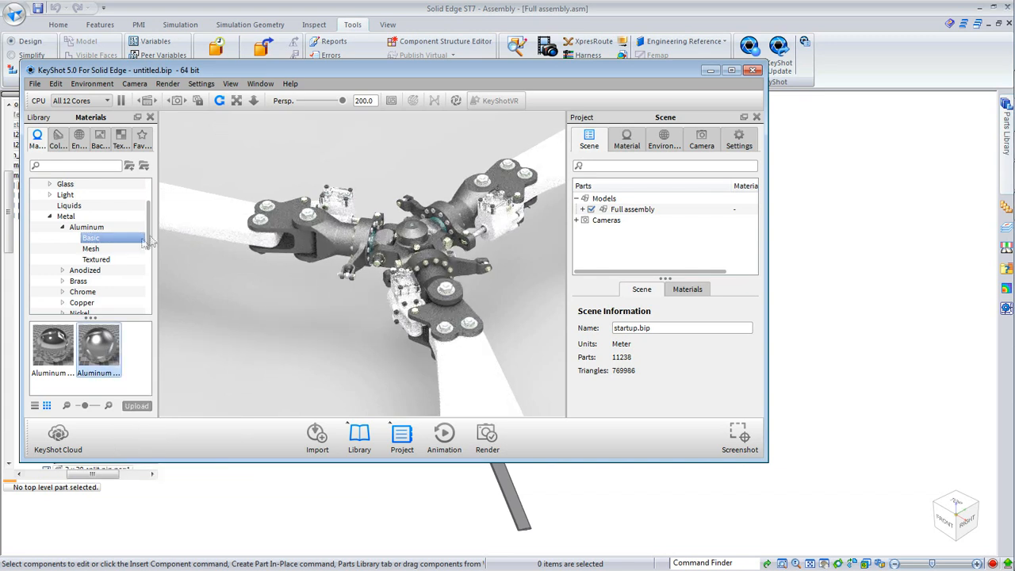
left_click(61, 270)
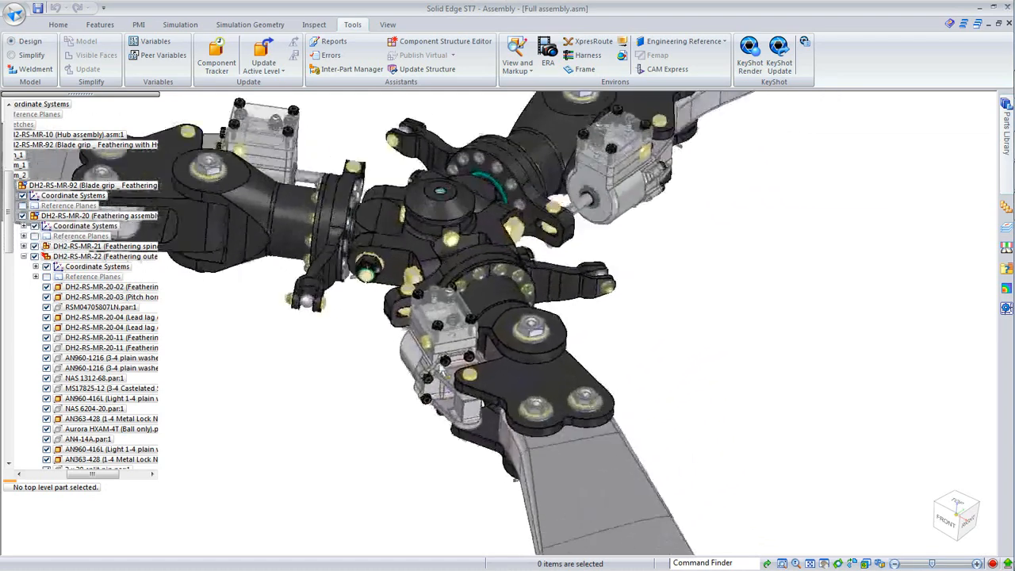
Bring the Solid Edge window forward on a close-up of the rotor hub.
left_click(516, 325)
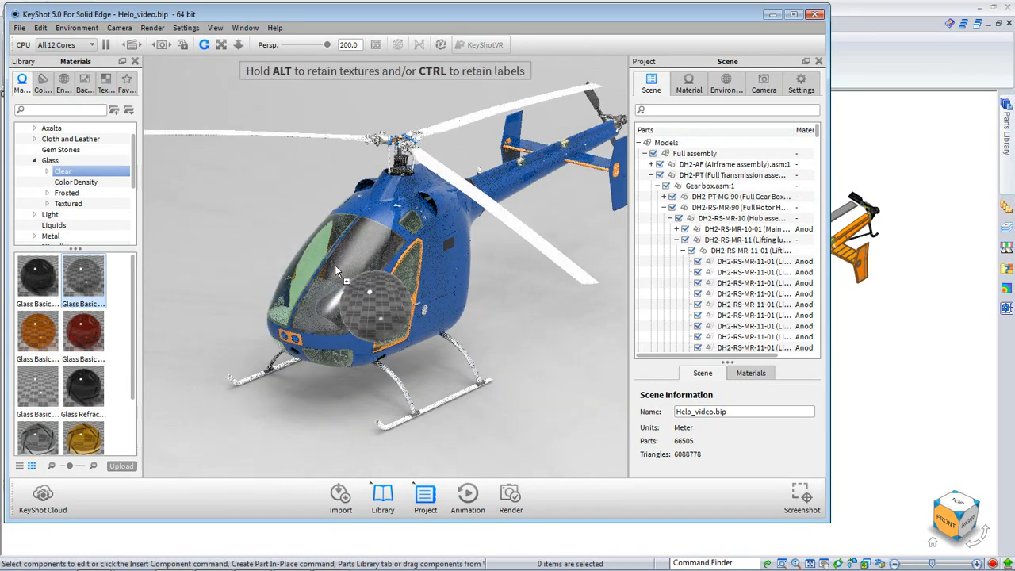
Apply the Glass Basic material to the helicopter canopy.
left_click(510, 494)
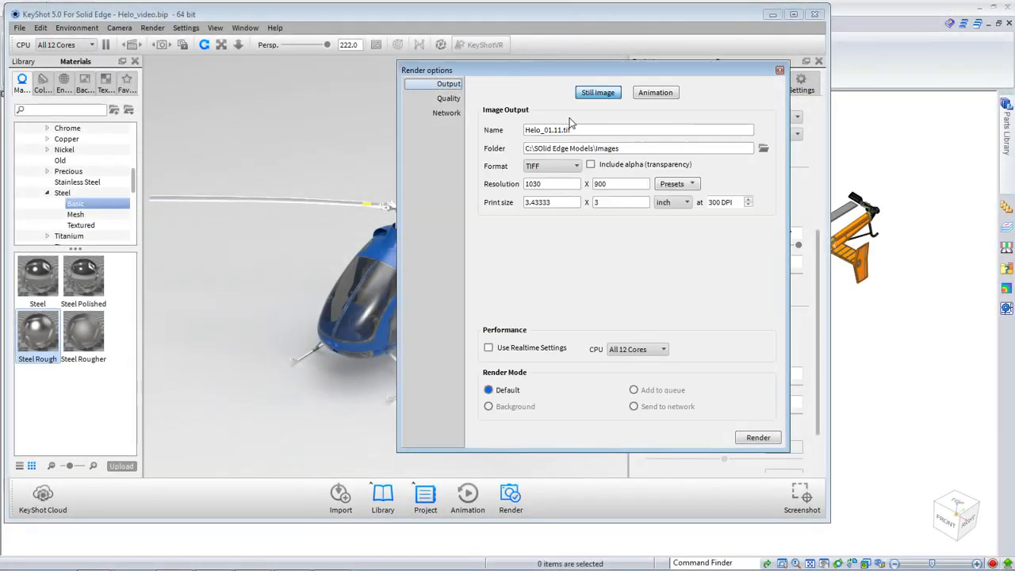
Set the resolution width to 1600 and start rendering Helo_01.11.
type("1600")
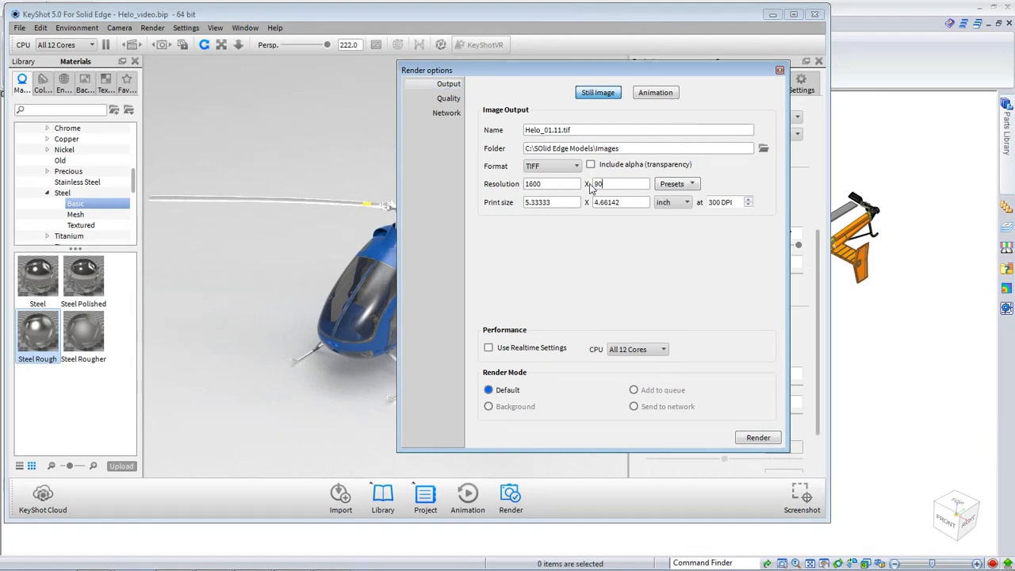
left_click(758, 437)
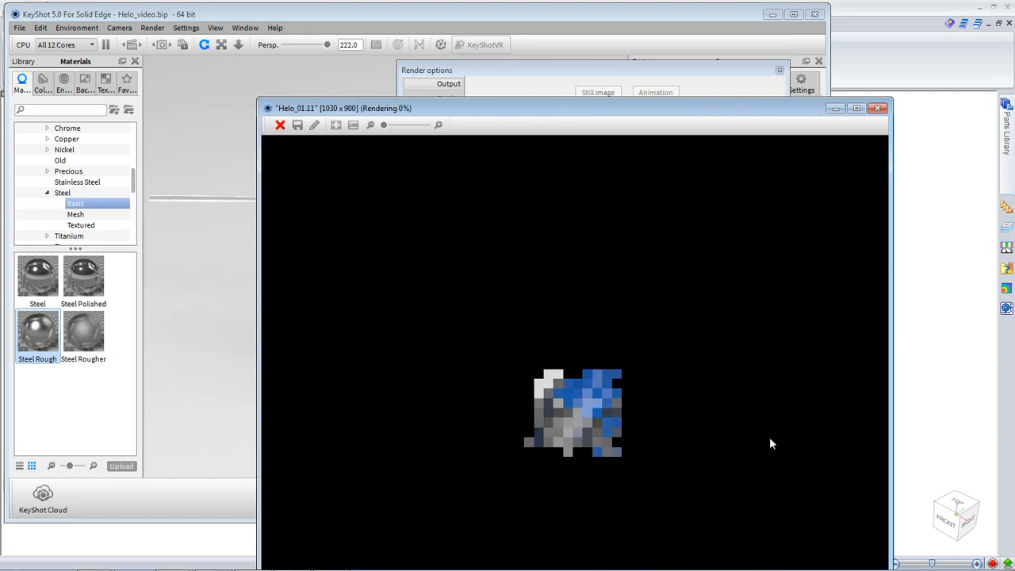